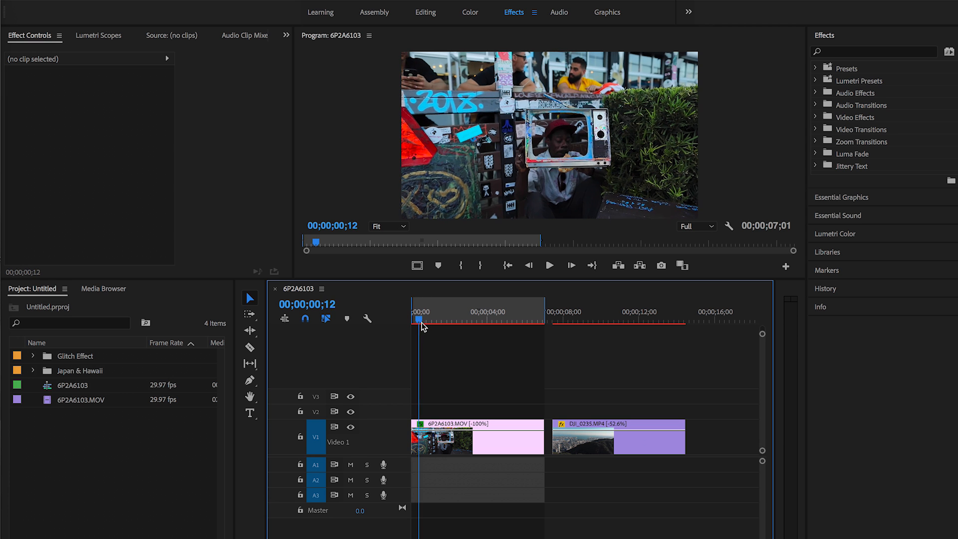
Preview the TV clip and drone city shot in the timeline, then select the TV clip.
left_click(487, 320)
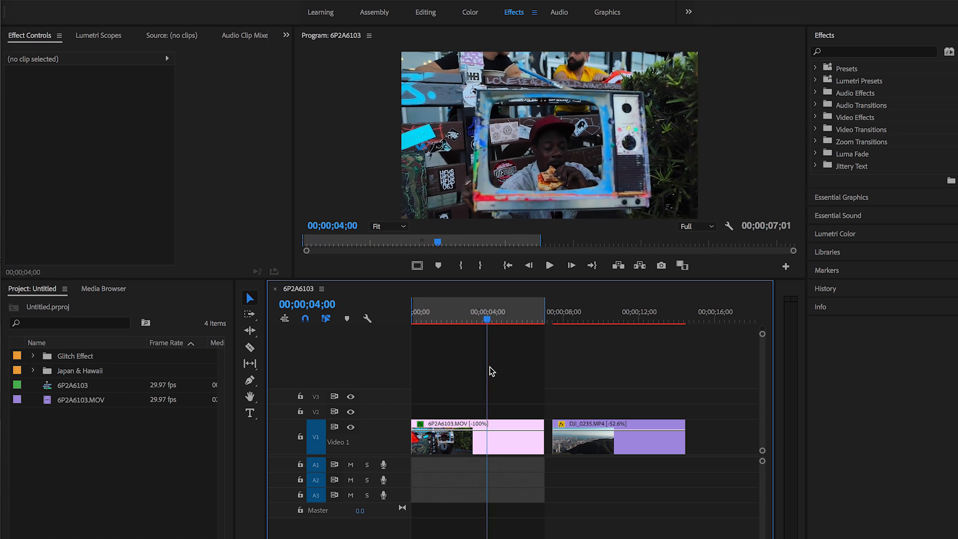
left_click(526, 321)
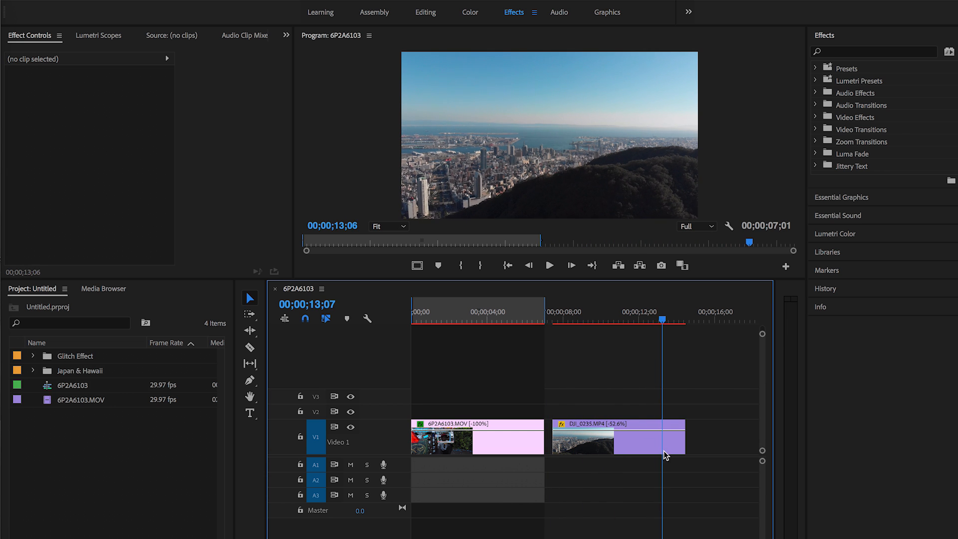
left_click(482, 318)
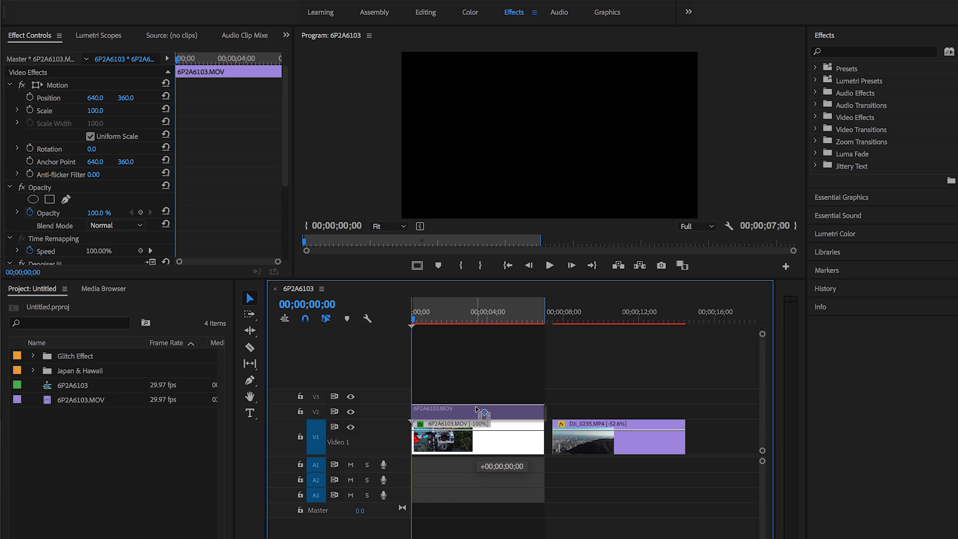
Move the TV clip onto V2 above the drone shot and scroll Effect Controls to Opacity.
left_click_drag(617, 436, 470, 436)
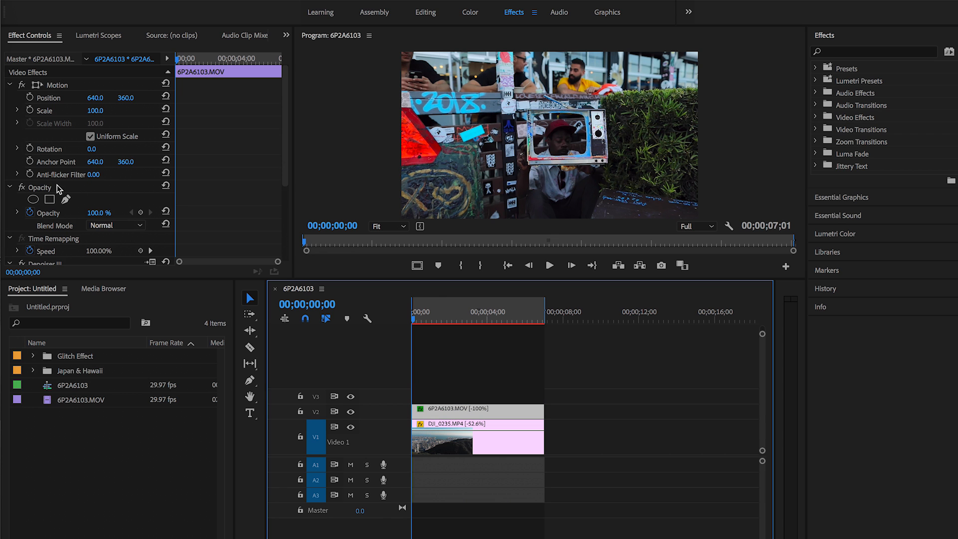
scroll("down", 3)
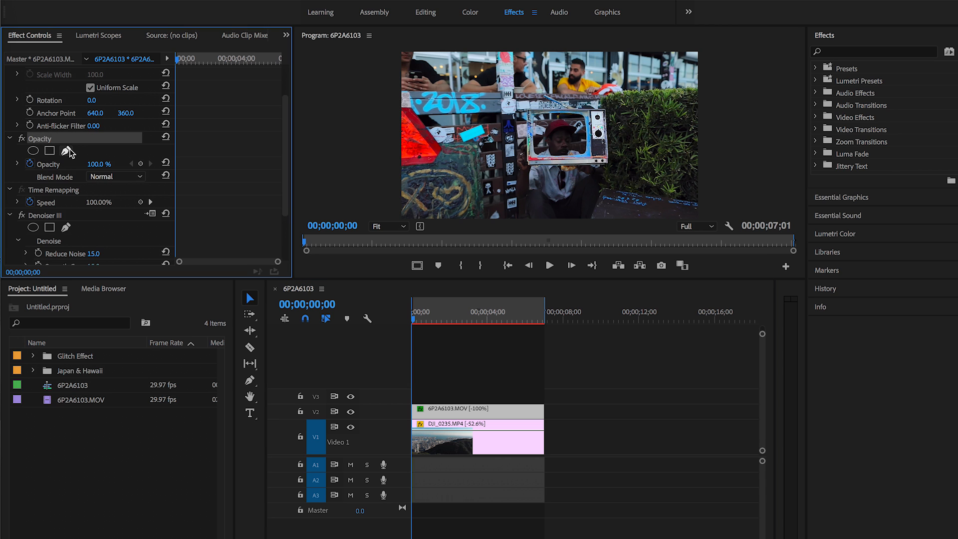
Add a Pen-tool opacity mask to the TV clip for tracing the TV screen.
left_click(66, 150)
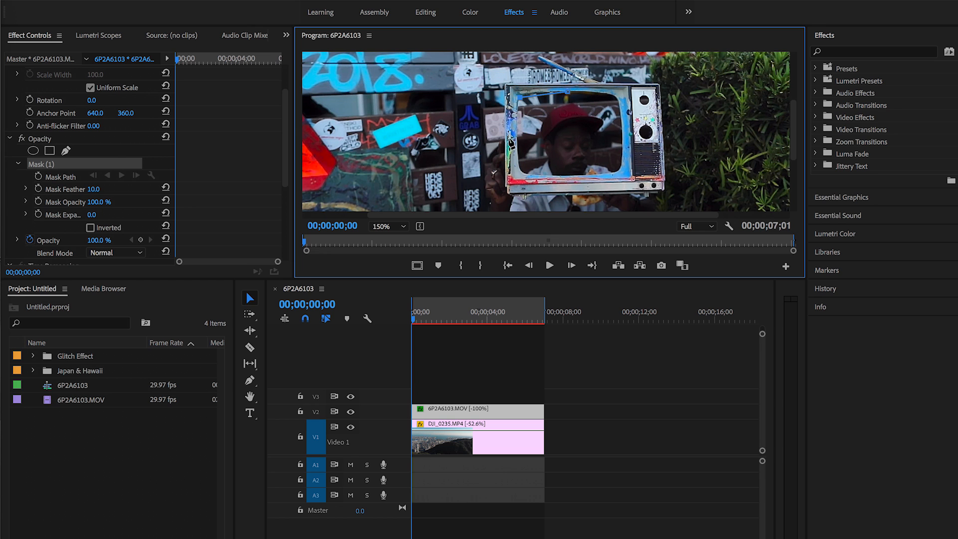
mouse_move(586, 181)
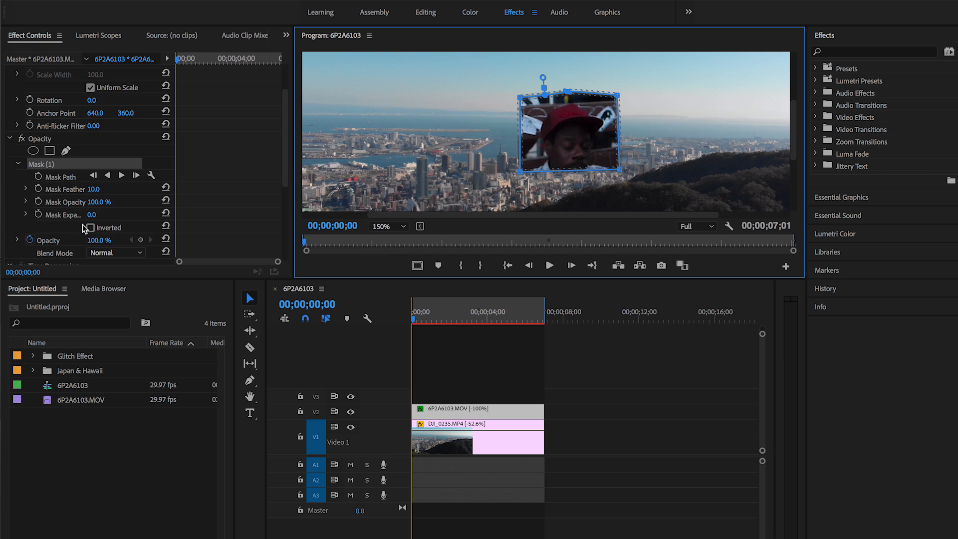
Enable Inverted on Mask (1) so the city shot shows inside the TV screen.
left_click(90, 227)
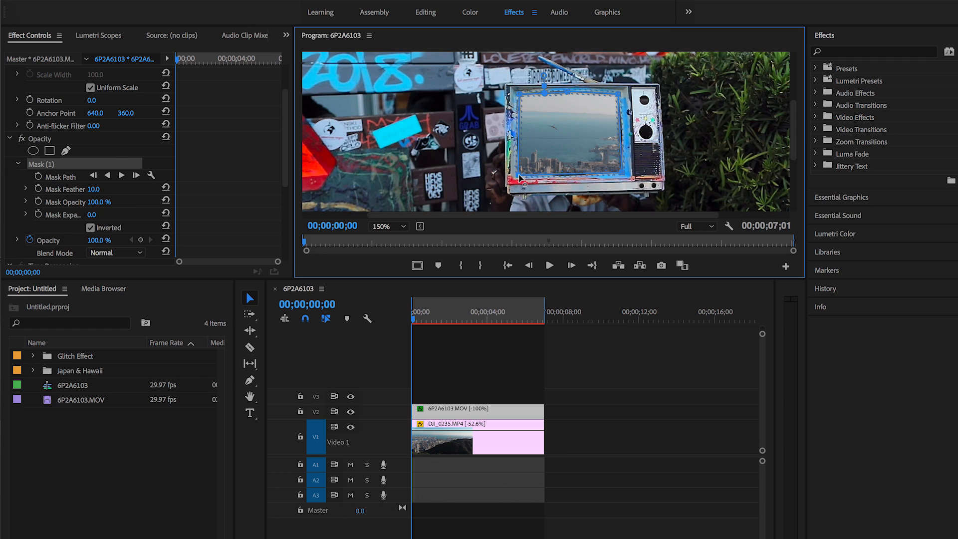
mouse_move(505, 243)
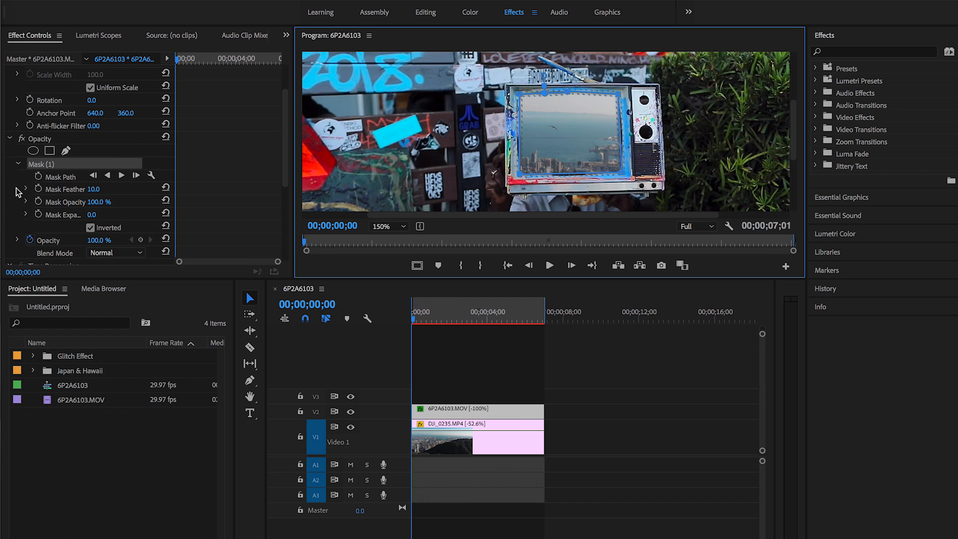
mouse_move(38, 139)
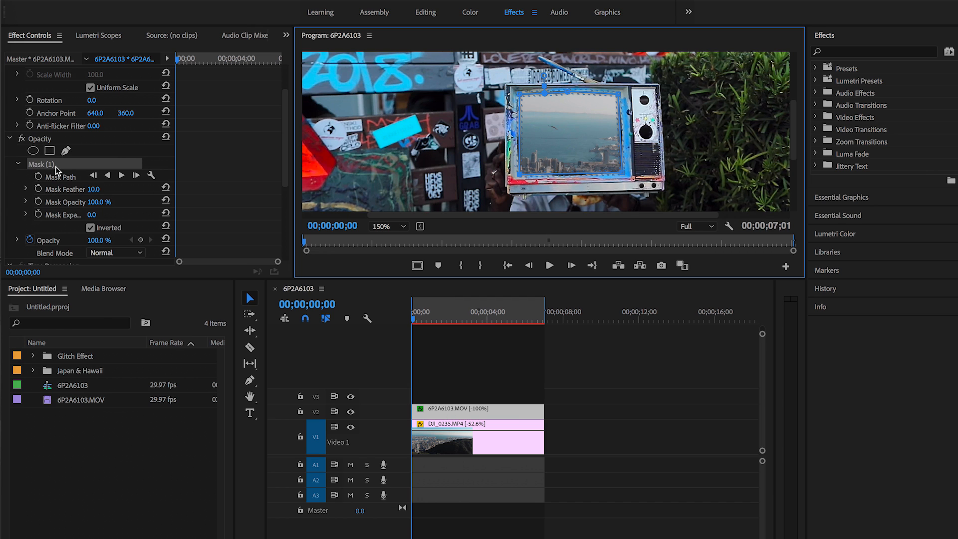
mouse_move(37, 178)
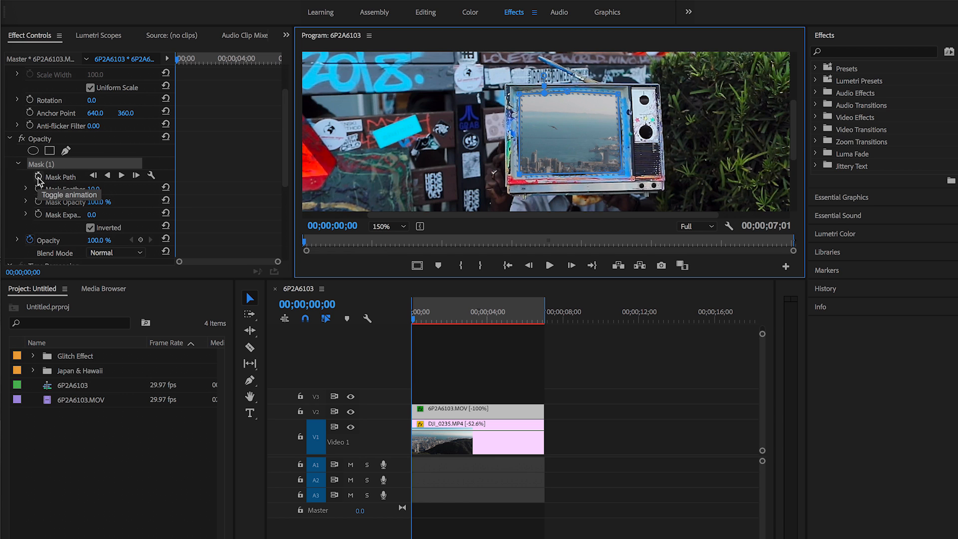
Enable Mask Path keyframing and add a keyframe so the city reveal animates.
left_click(37, 176)
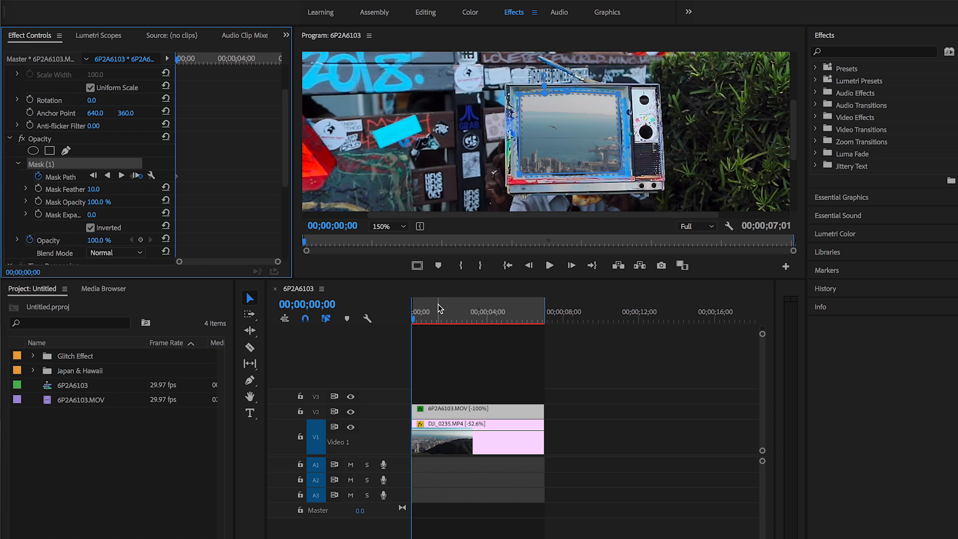
mouse_move(411, 324)
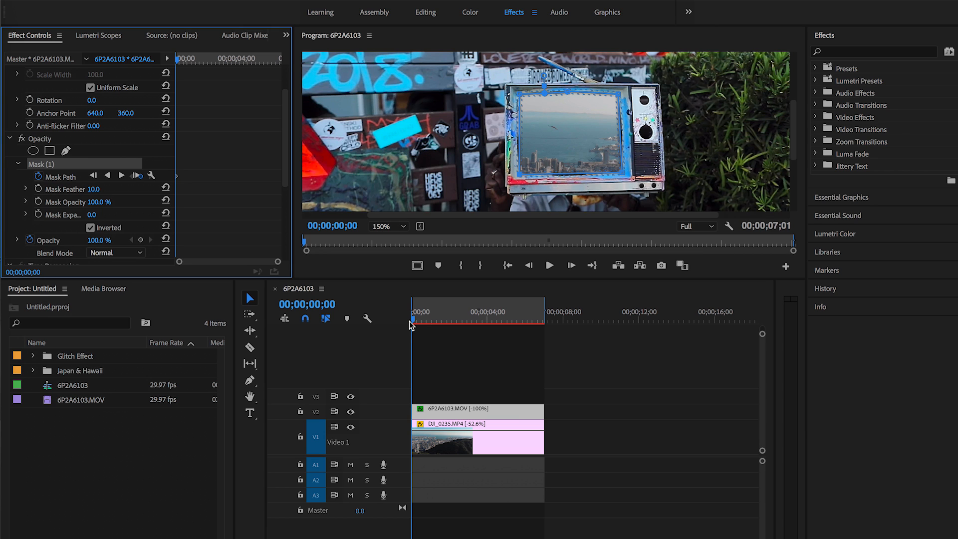
mouse_move(413, 326)
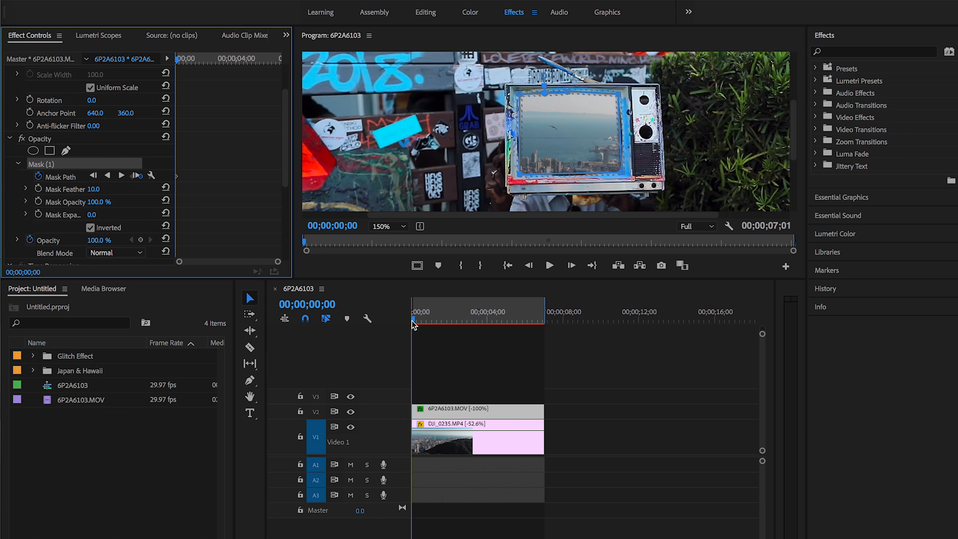
mouse_move(117, 198)
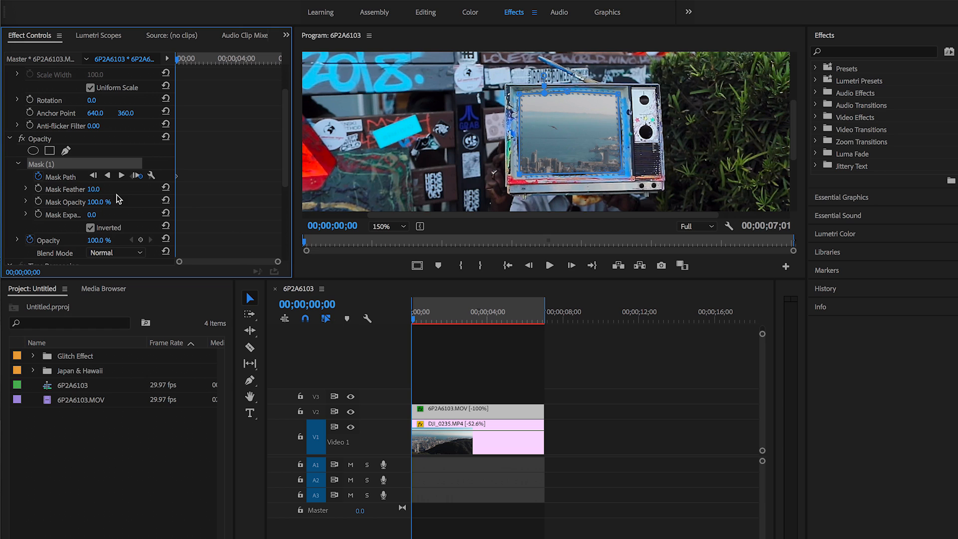
left_click(95, 189)
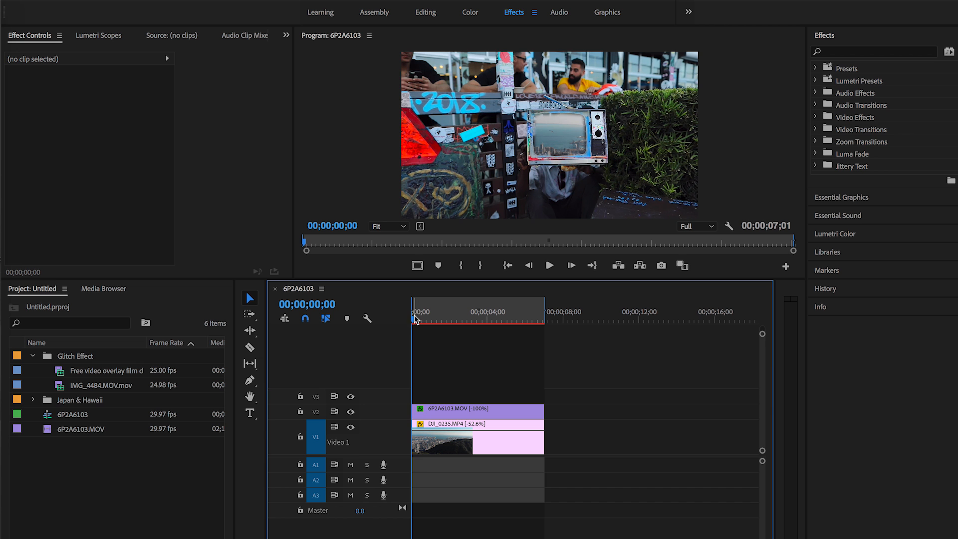
left_click(468, 319)
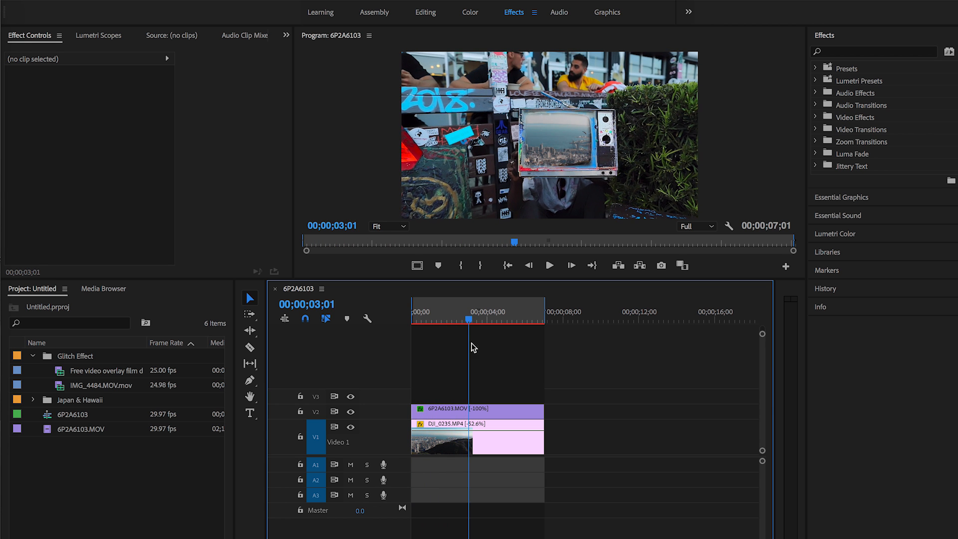
left_click(500, 319)
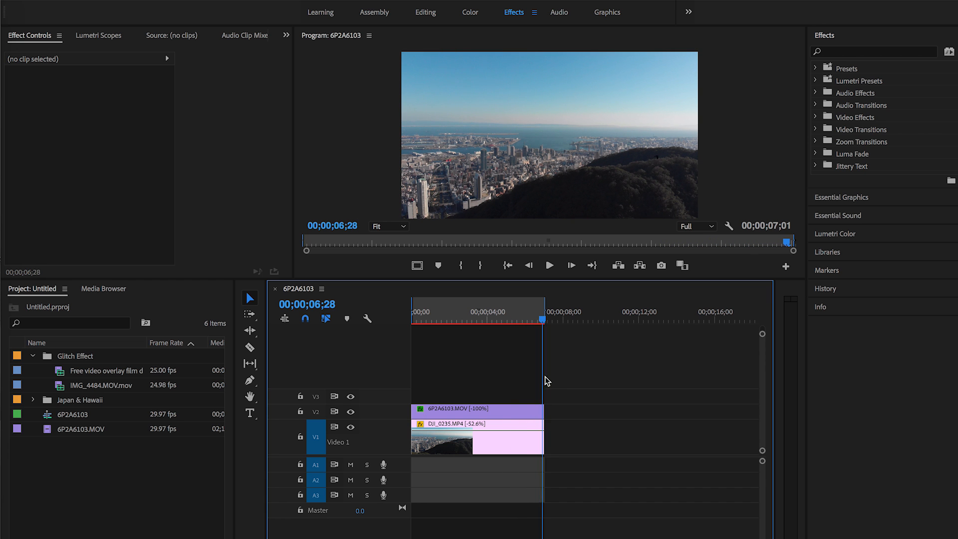
left_click(484, 319)
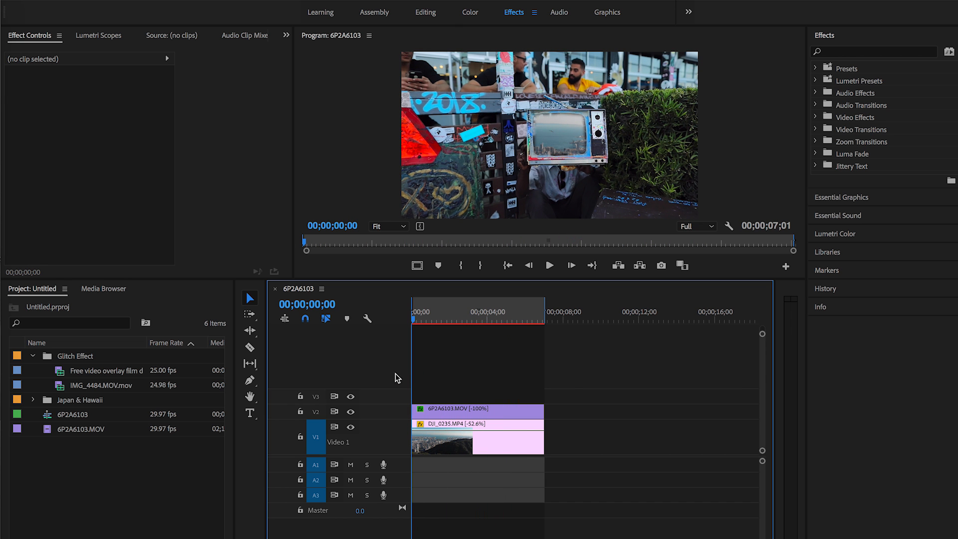
mouse_move(389, 377)
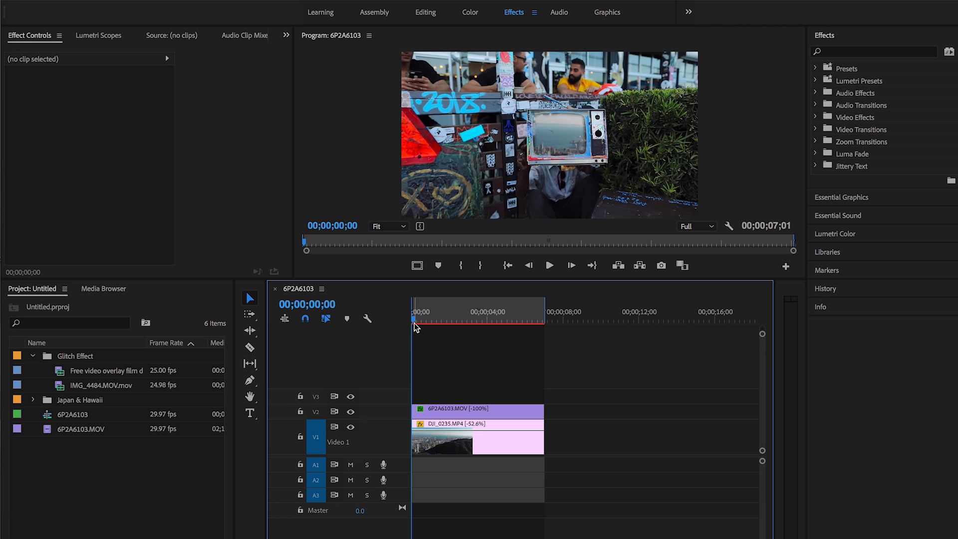
left_click(548, 266)
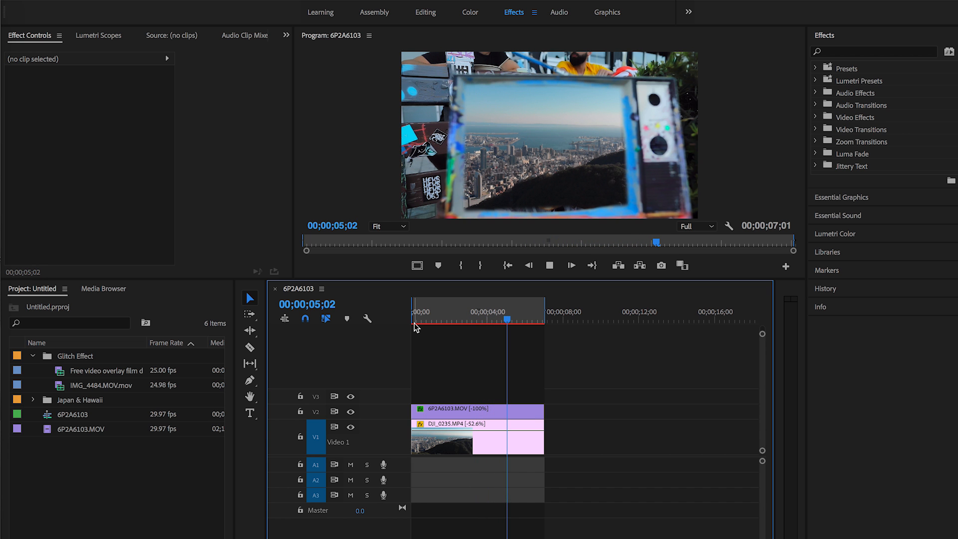
left_click(521, 311)
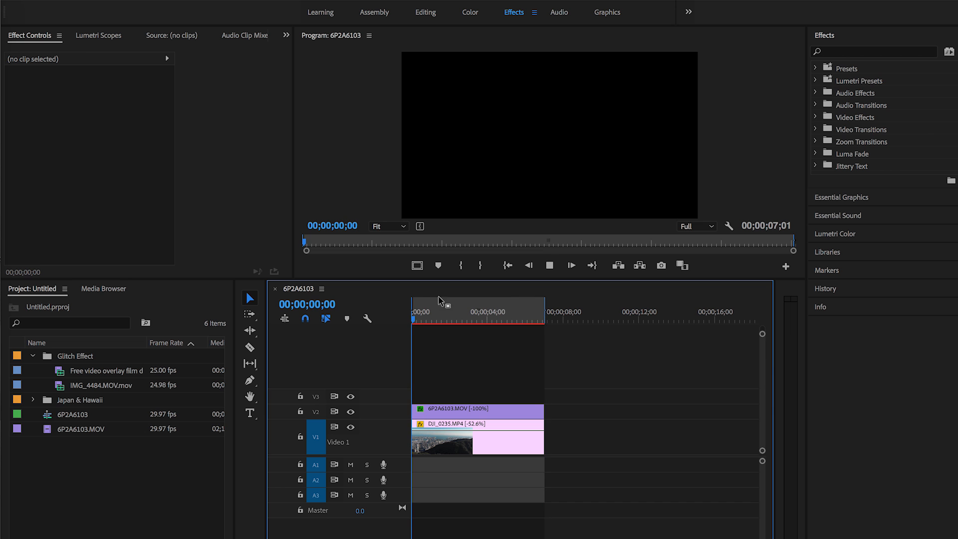
left_click(493, 319)
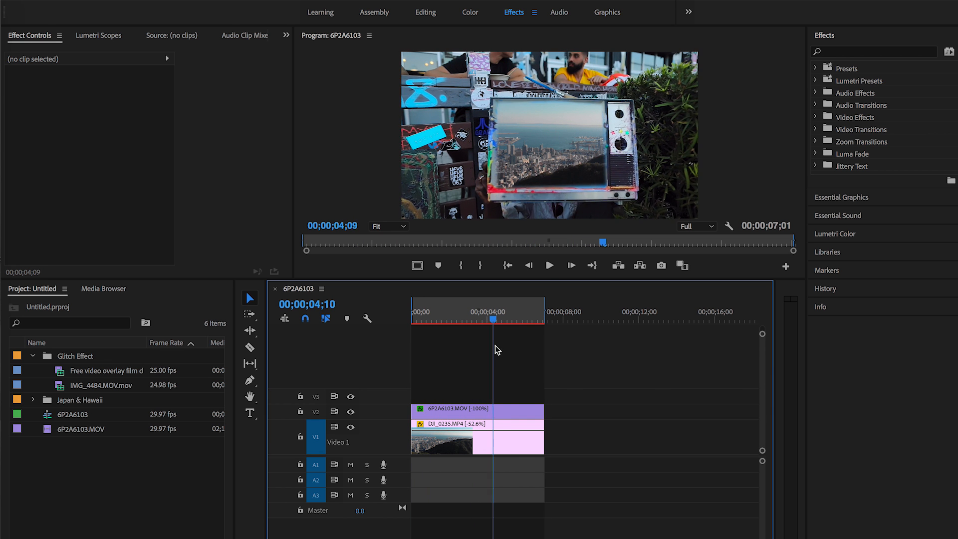